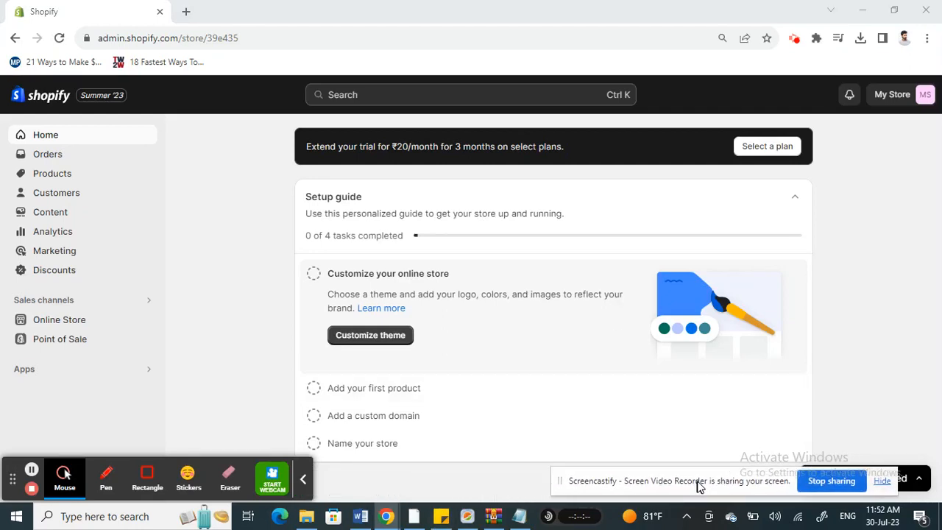
{"action": "mouse_move", "coordinate": [735, 486]}
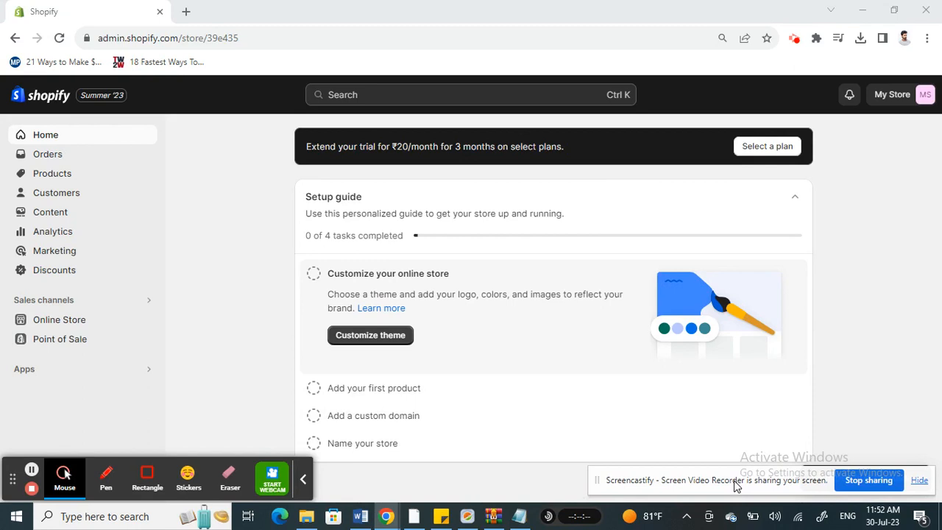
{"action": "mouse_move", "coordinate": [252, 255]}
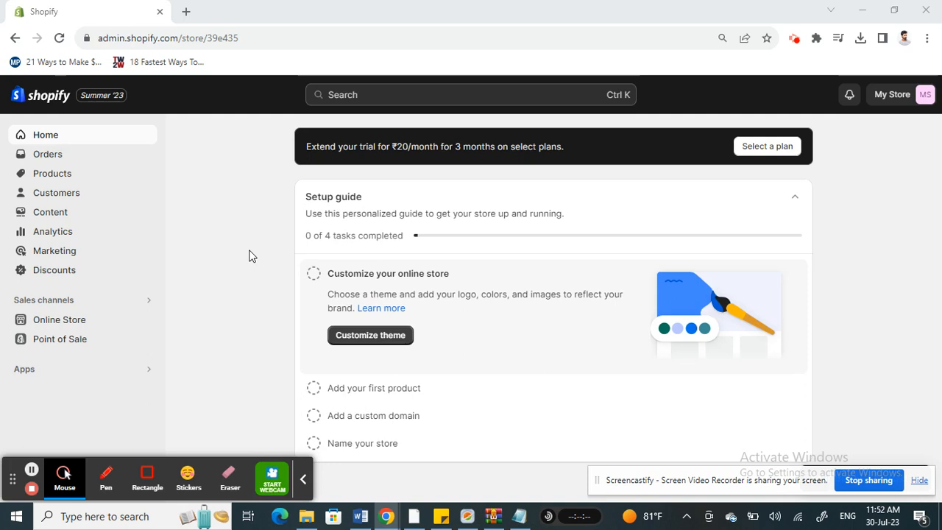
{"action": "mouse_move", "coordinate": [213, 214]}
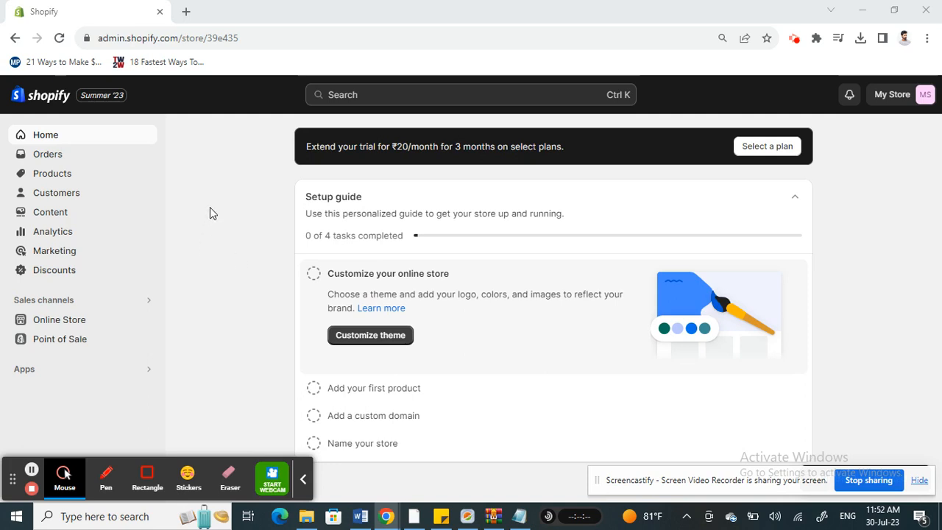
{"action": "mouse_move", "coordinate": [242, 225]}
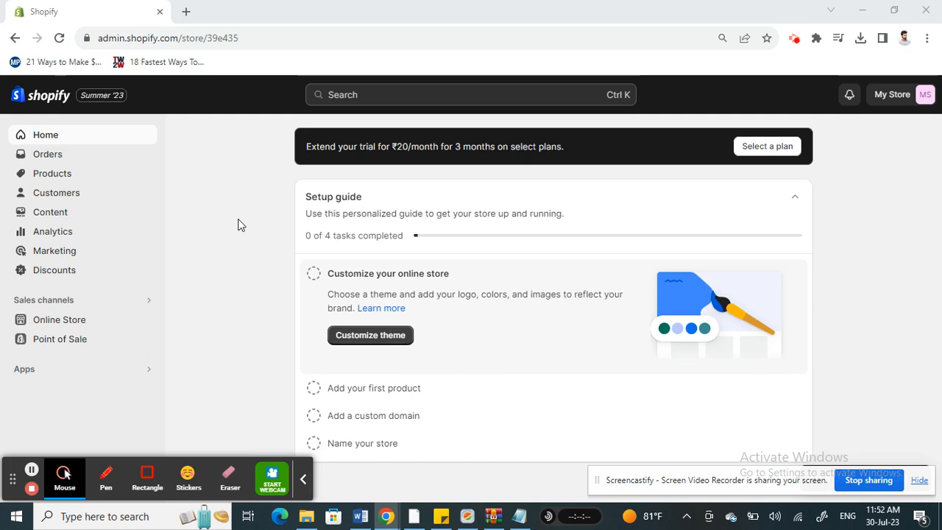
{"action": "mouse_move", "coordinate": [362, 307]}
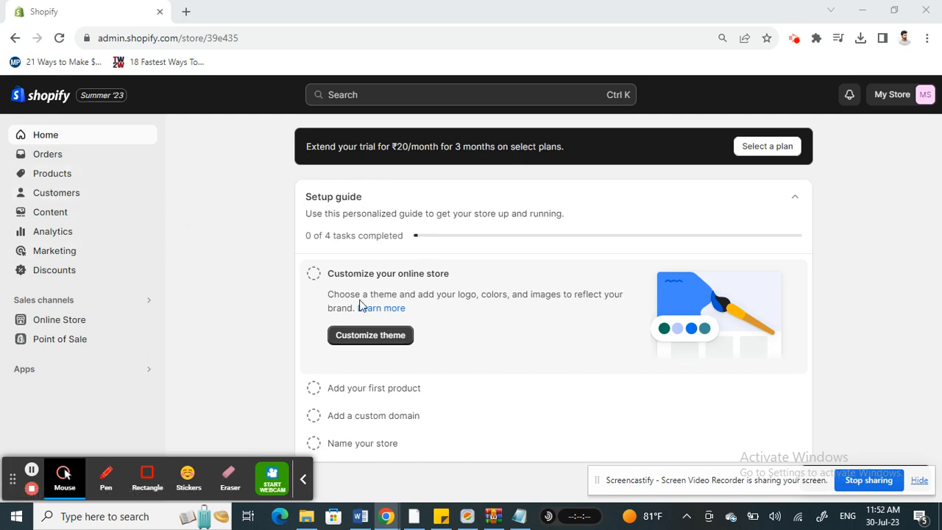
{"action": "mouse_move", "coordinate": [259, 216]}
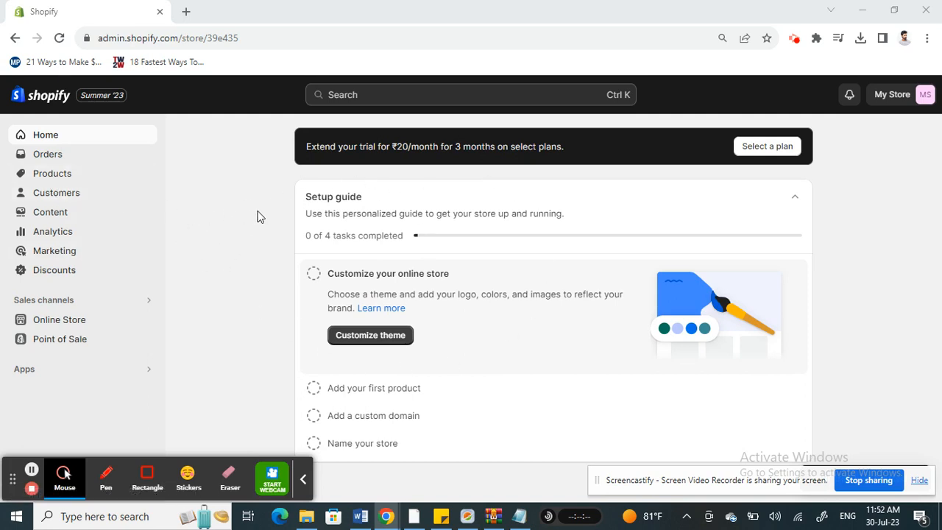
{"action": "mouse_move", "coordinate": [243, 249]}
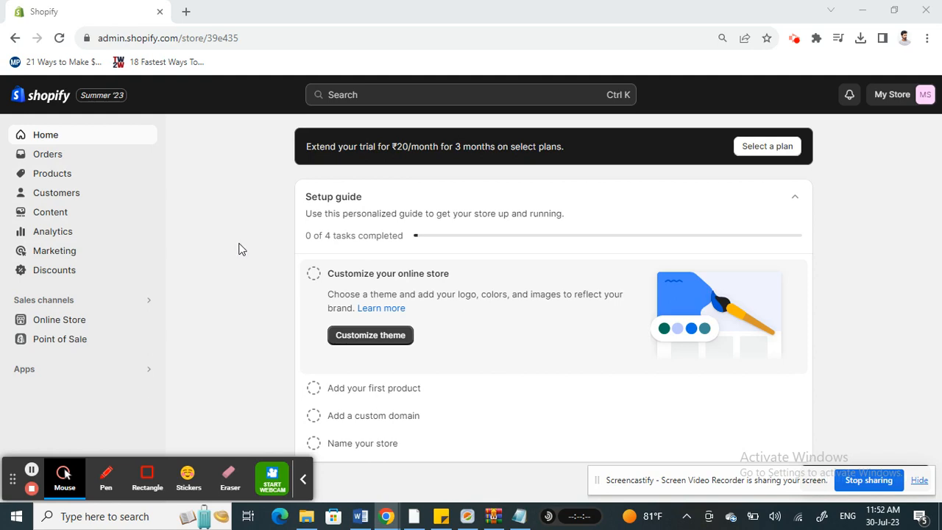
{"action": "mouse_move", "coordinate": [187, 478]}
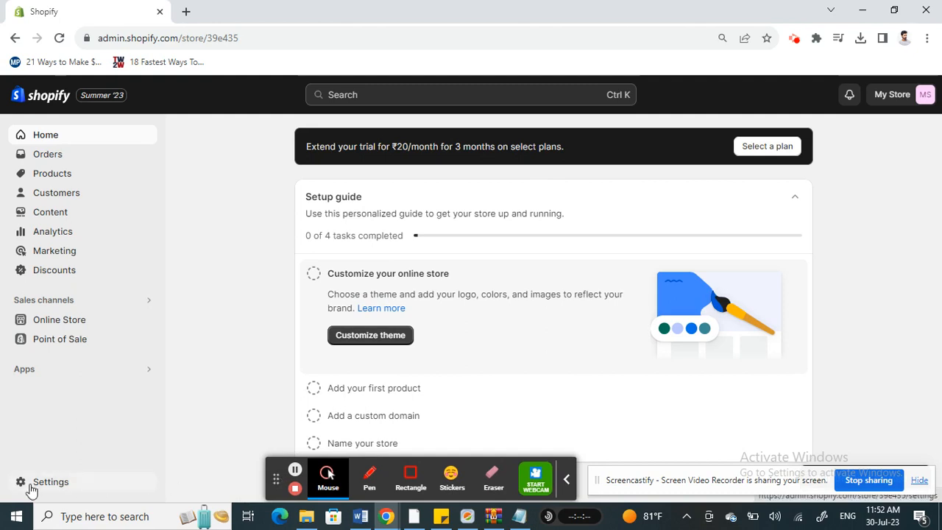
- Open Shopify Settings from the left sidebar to reach Store details
{"action": "left_click", "coordinate": [51, 481]}
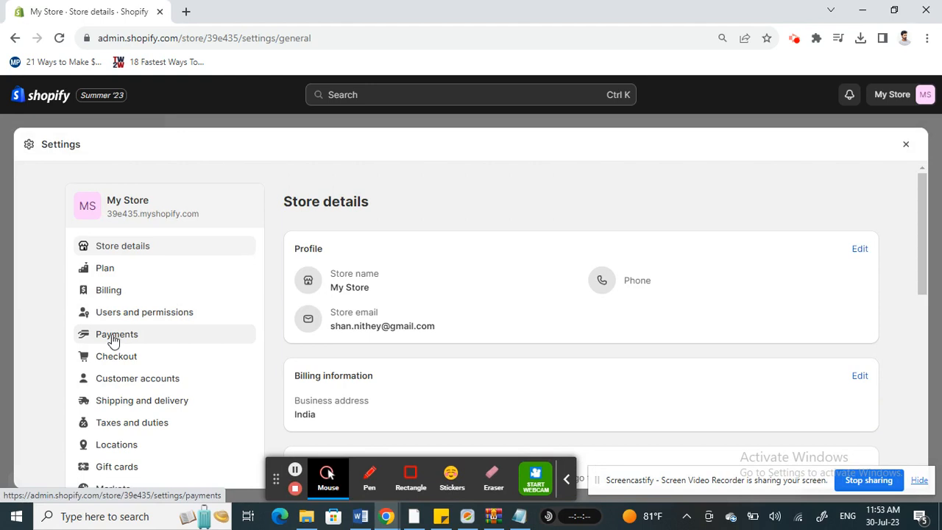
- Go to Payments settings and choose Add payment methods
{"action": "left_click", "coordinate": [116, 333]}
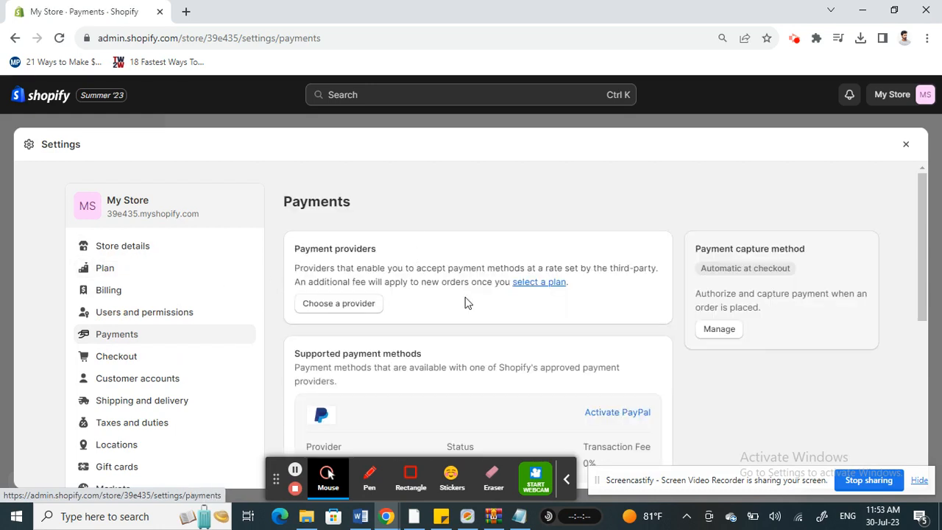
{"action": "mouse_move", "coordinate": [463, 310]}
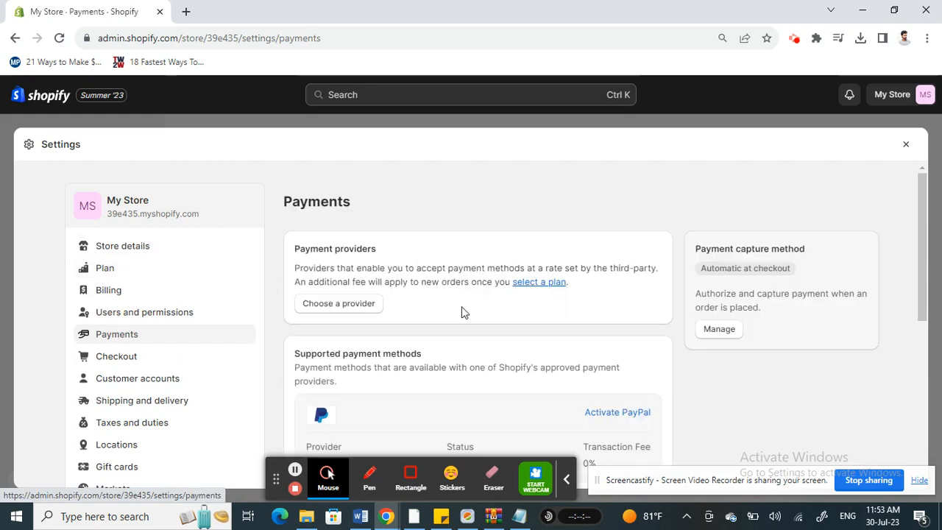
{"action": "mouse_move", "coordinate": [312, 370]}
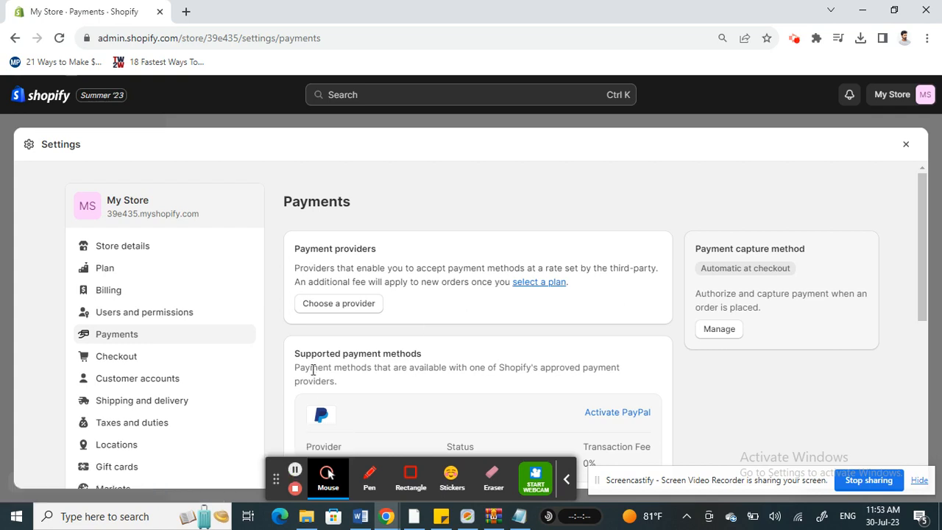
{"action": "mouse_move", "coordinate": [361, 249]}
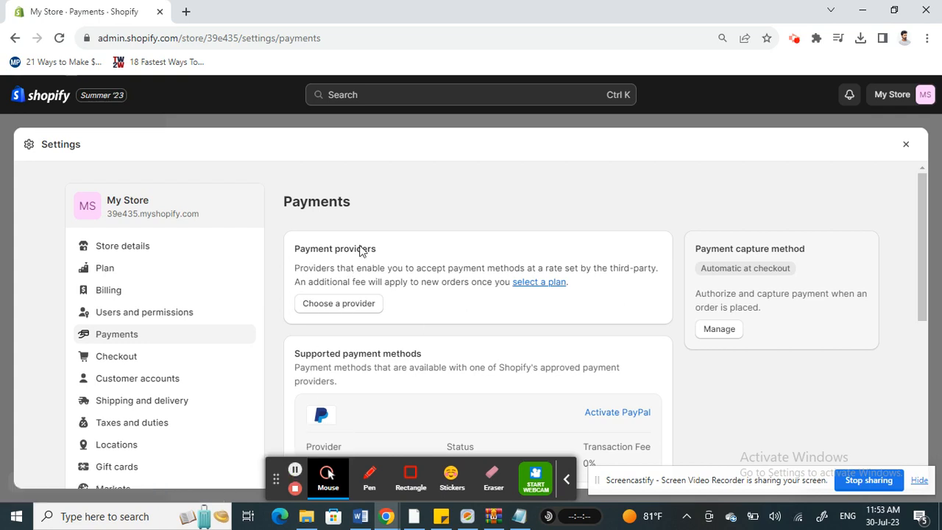
{"action": "scroll", "scroll_direction": "down", "scroll_amount": 3}
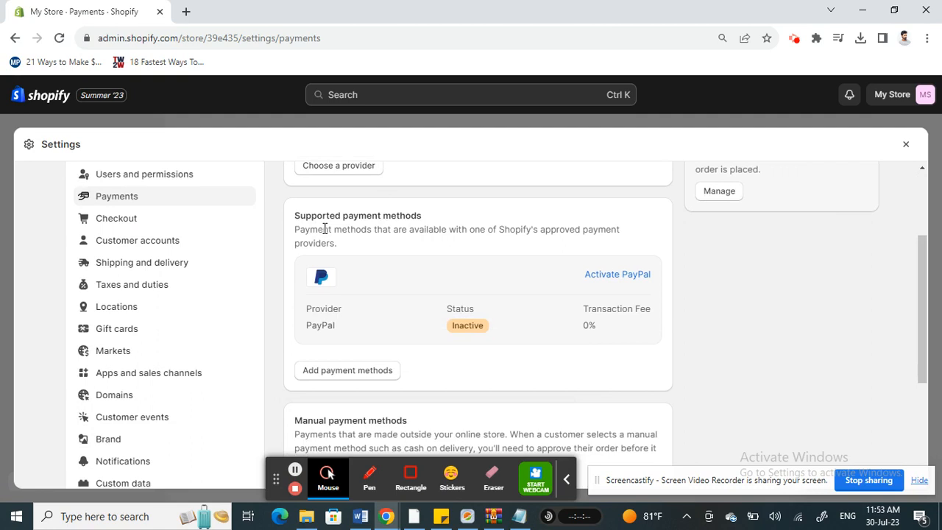
{"action": "scroll", "scroll_direction": "down", "scroll_amount": 3}
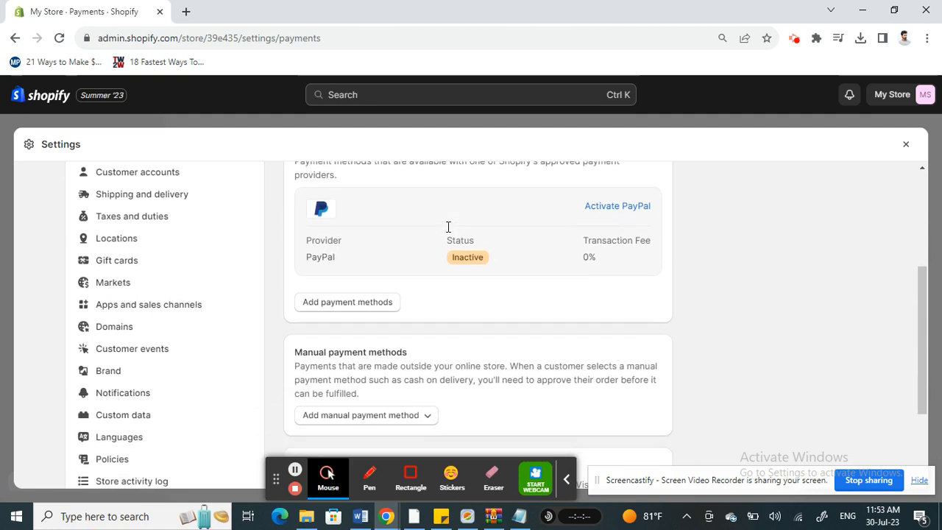
{"action": "left_click", "coordinate": [346, 301]}
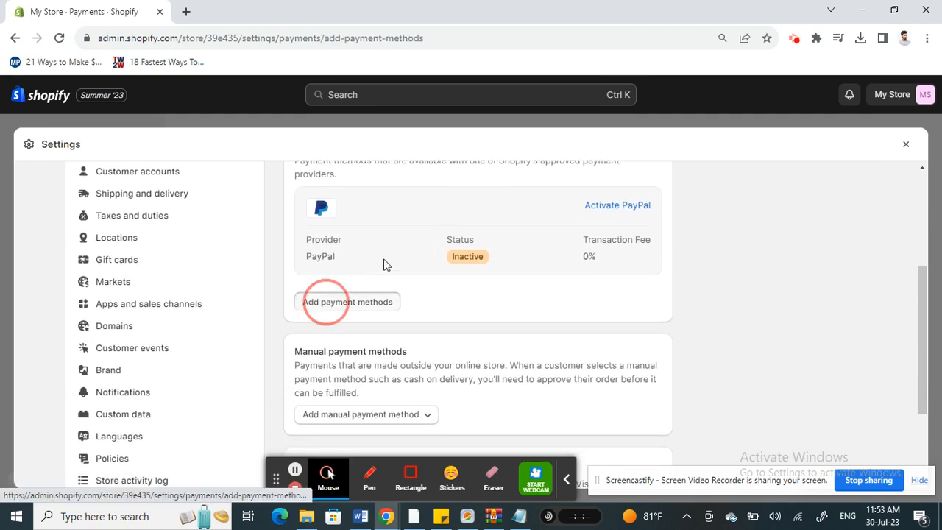
- Search payment methods for 'klarna', view its providers, then return to Payments
{"action": "left_click", "coordinate": [348, 301]}
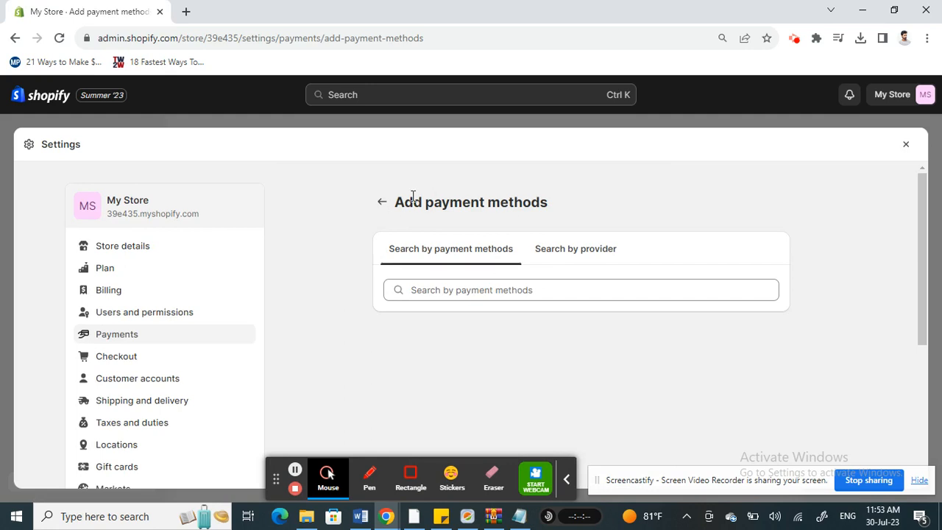
{"action": "left_click", "coordinate": [581, 289]}
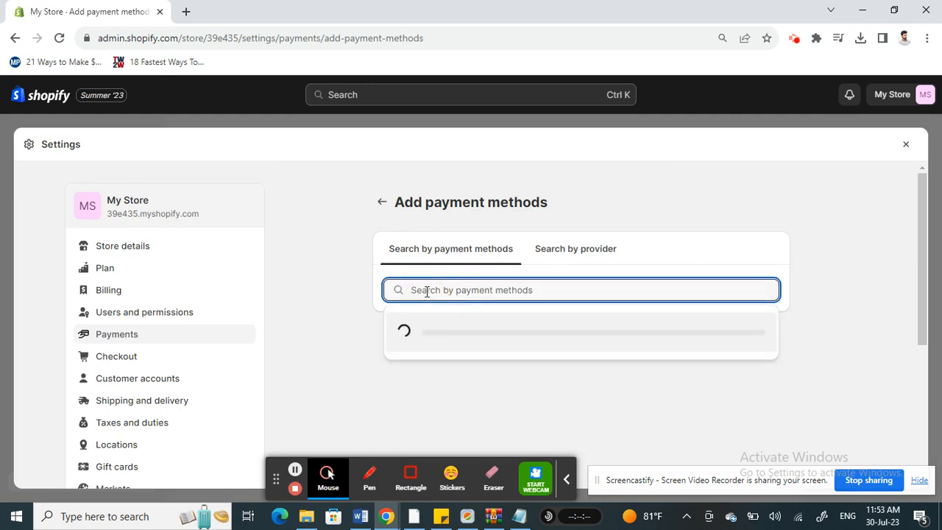
{"action": "type", "text": "klarna"}
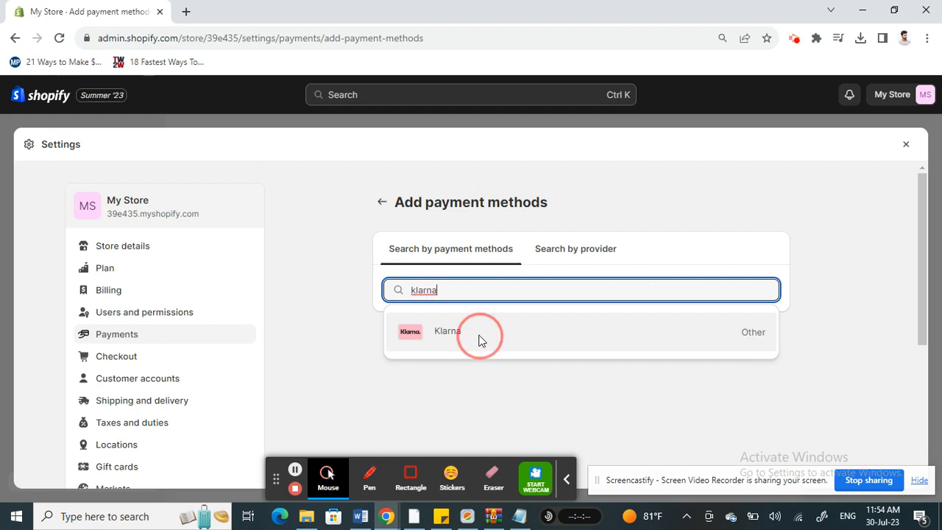
{"action": "left_click", "coordinate": [446, 331]}
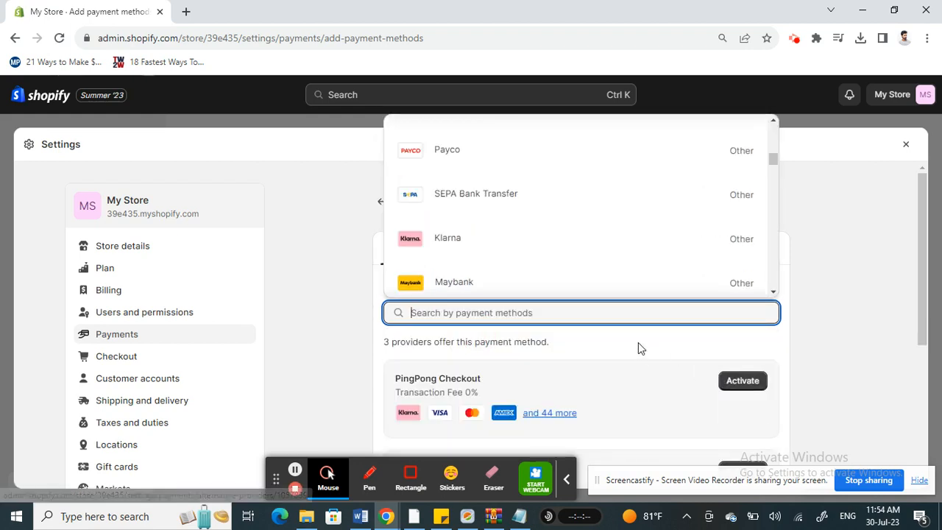
{"action": "left_click", "coordinate": [447, 237]}
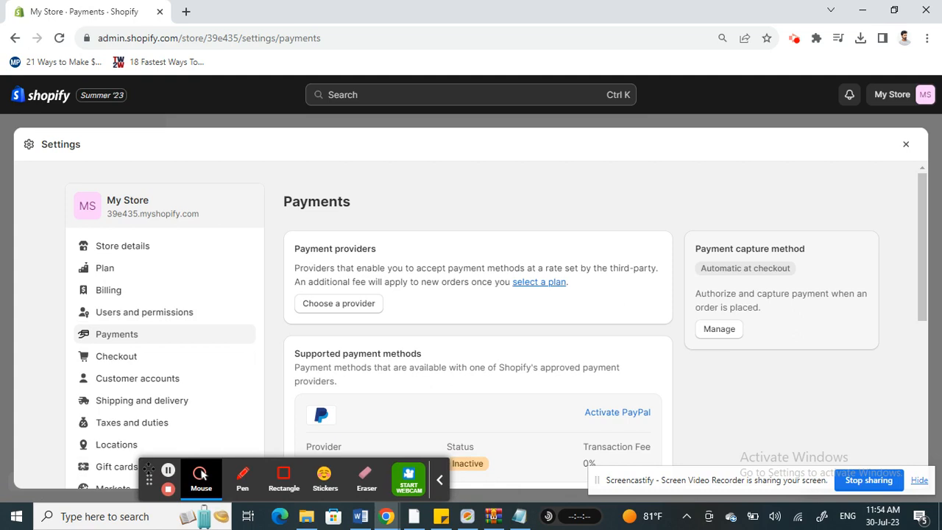
{"action": "mouse_move", "coordinate": [407, 302]}
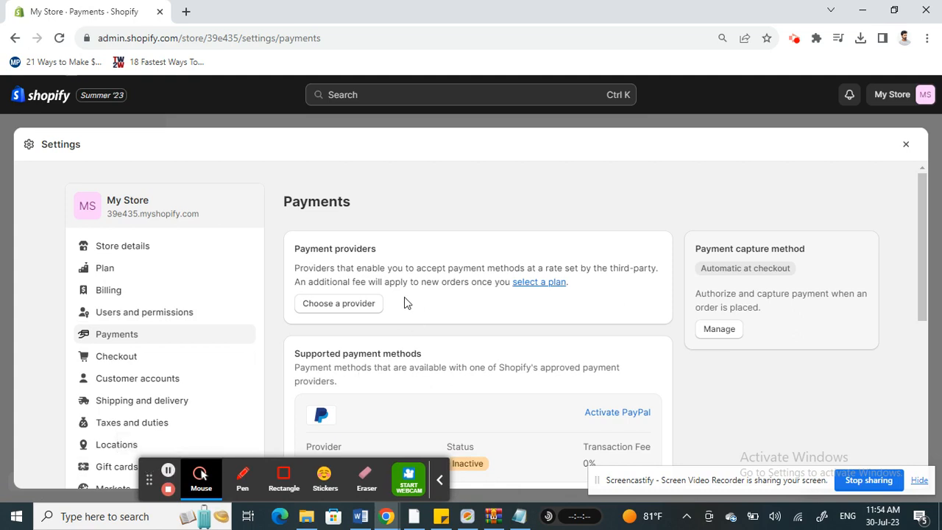
{"action": "mouse_move", "coordinate": [342, 351]}
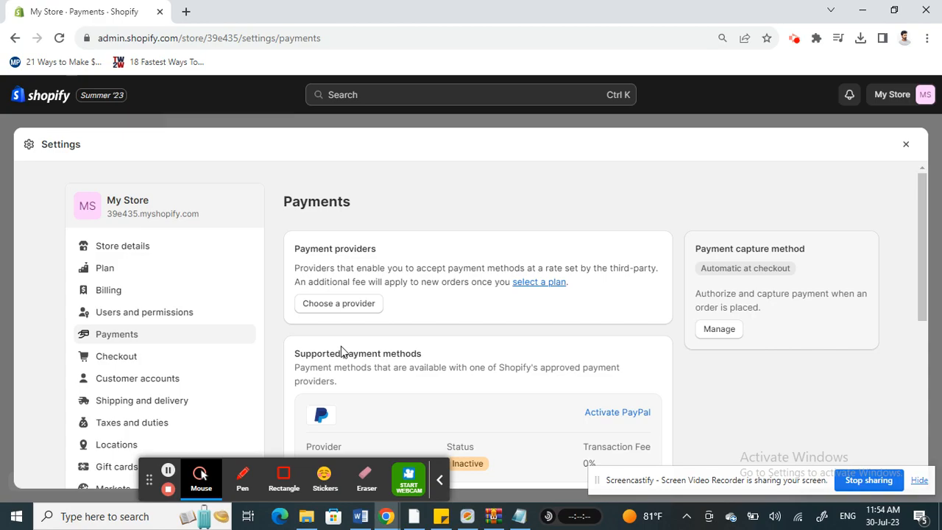